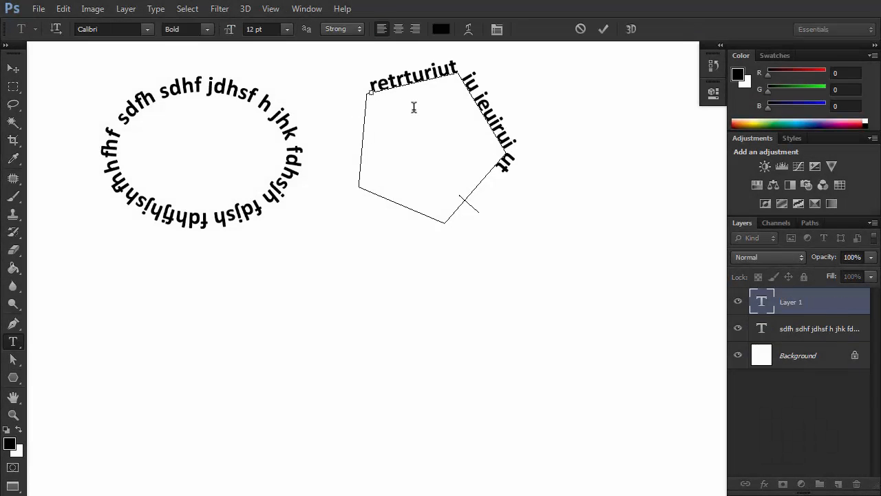
- Commit the heart-path text and start a new blank document with only the background layer
{"action": "left_click", "coordinate": [603, 29]}
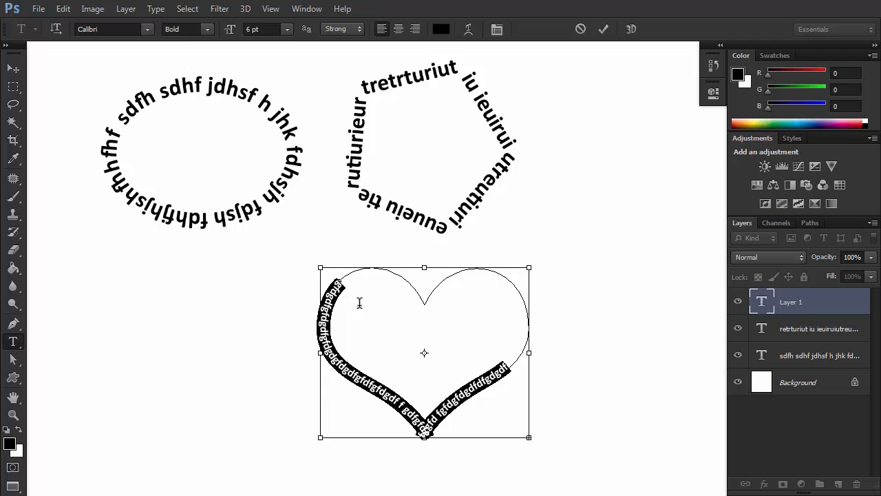
{"action": "left_click", "coordinate": [603, 29]}
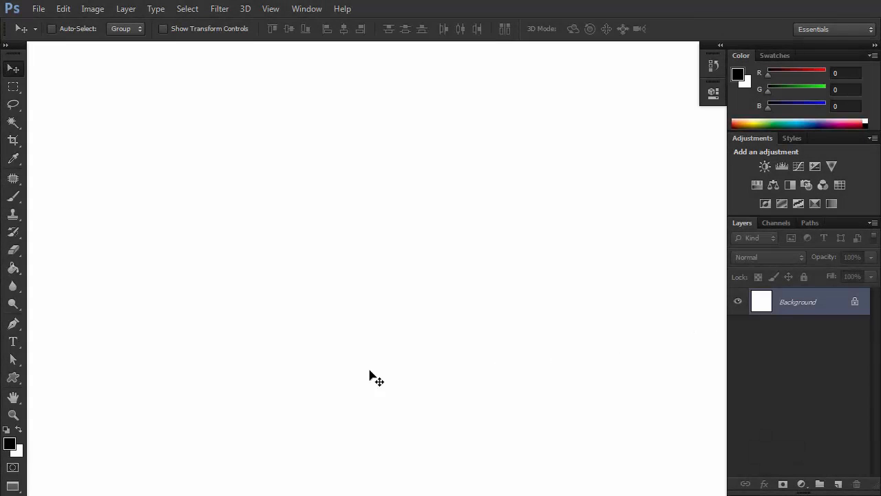
- Draw a two-anchor Pen path in Path mode and bend its segment into an arch
{"action": "left_click", "coordinate": [12, 325]}
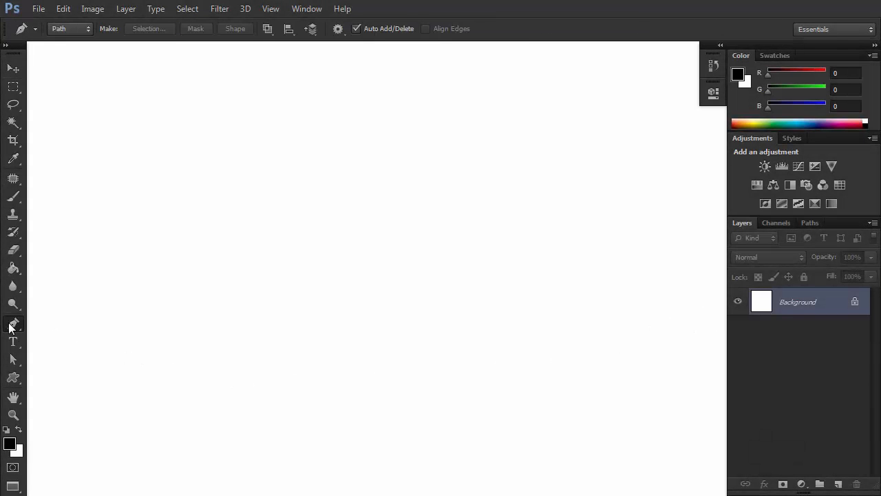
{"action": "left_click", "coordinate": [69, 27]}
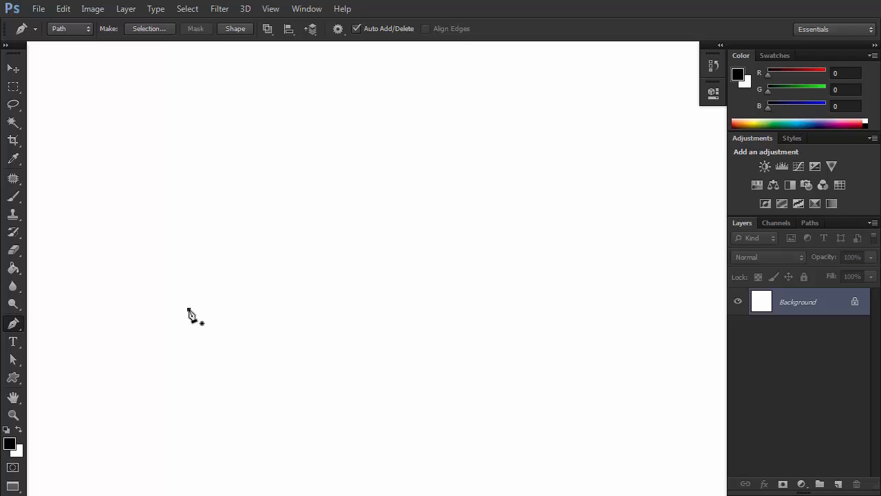
{"action": "left_click", "coordinate": [189, 309]}
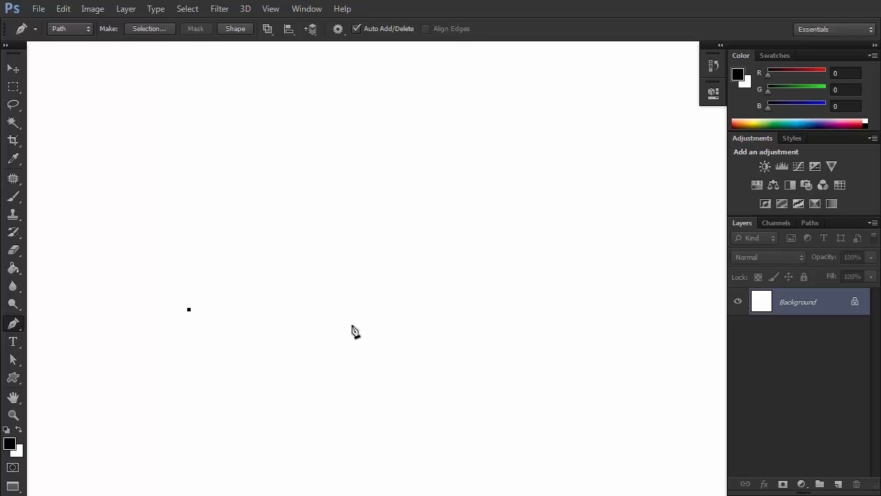
{"action": "left_click", "coordinate": [573, 308]}
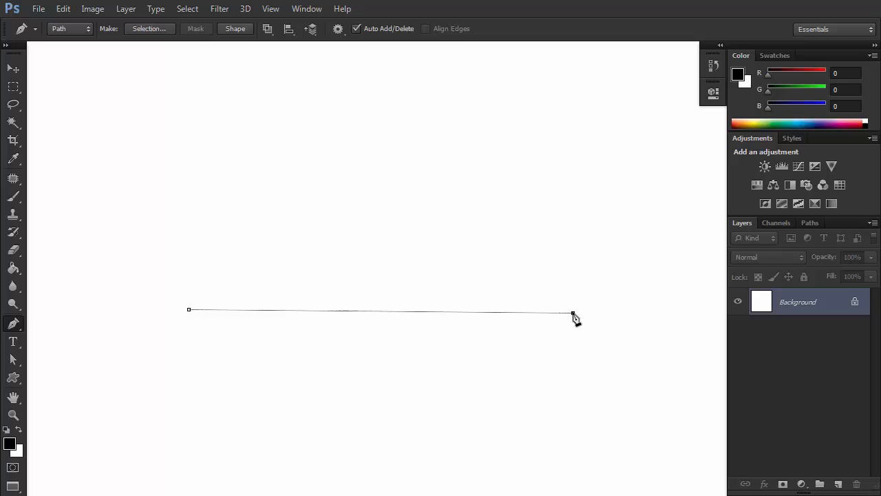
{"action": "left_click_drag", "start_coordinate": [573, 314], "coordinate": [709, 380]}
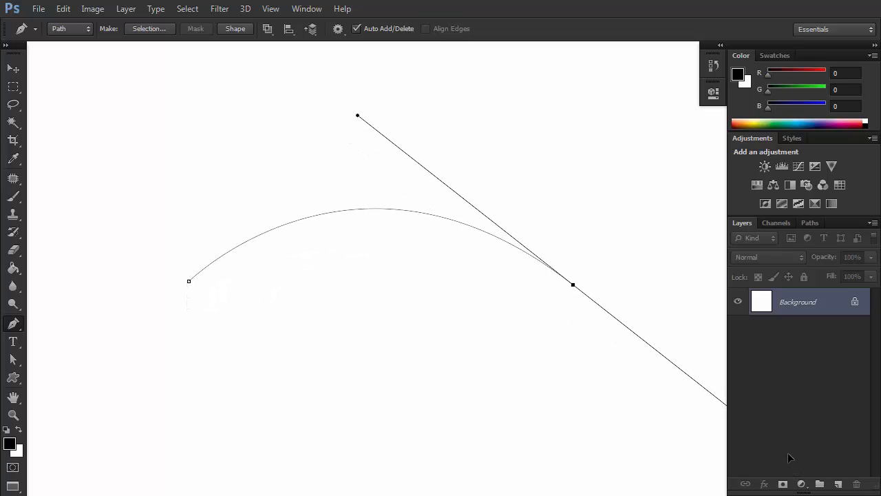
{"action": "mouse_move", "coordinate": [659, 374]}
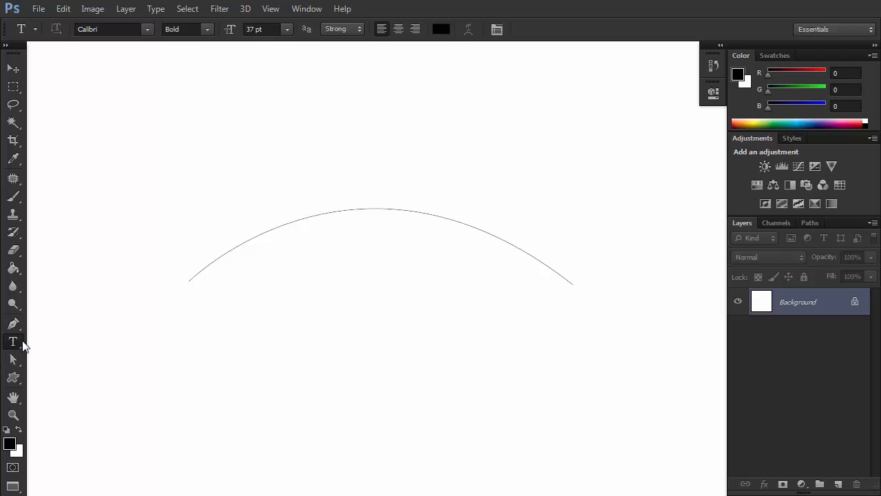
{"action": "mouse_move", "coordinate": [198, 269]}
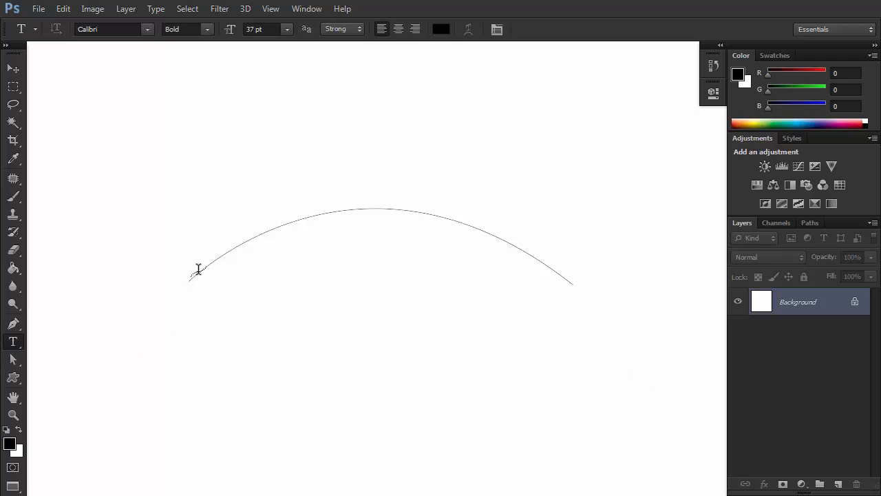
- Place the text 'sdfhdjsh' along the arched path and commit it
{"action": "left_click", "coordinate": [198, 269]}
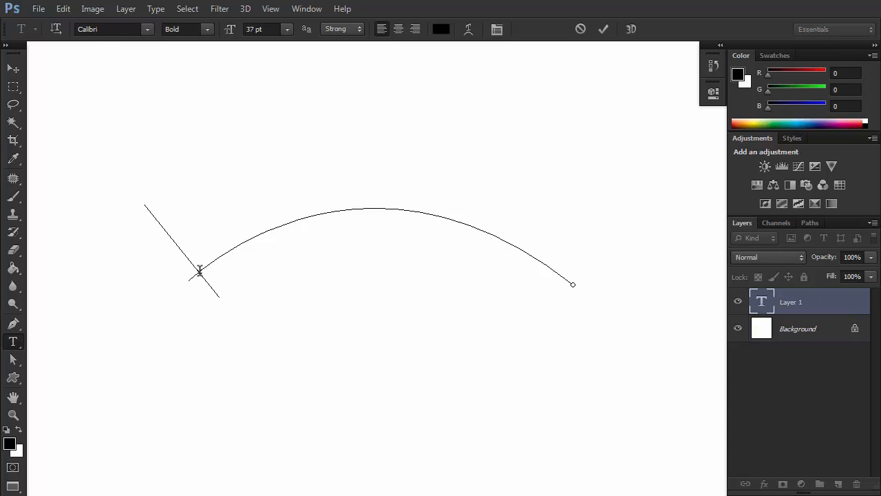
{"action": "type", "text": "sdfhdjs"}
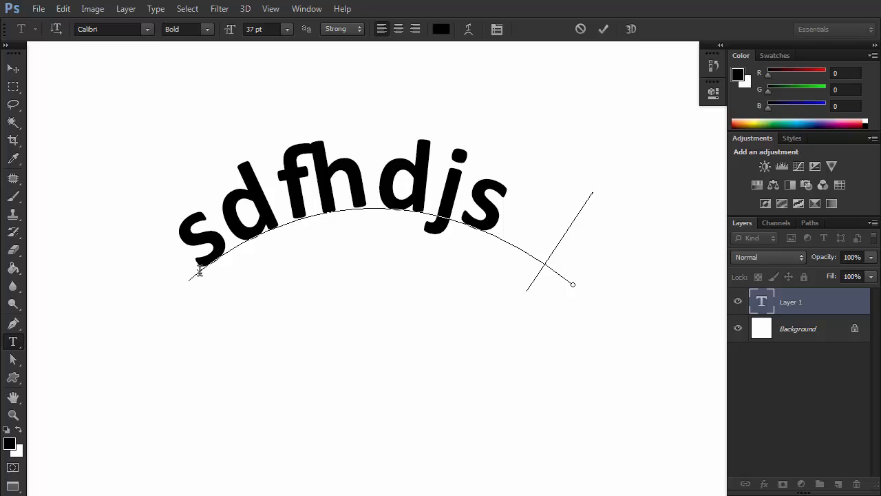
{"action": "type", "text": "h"}
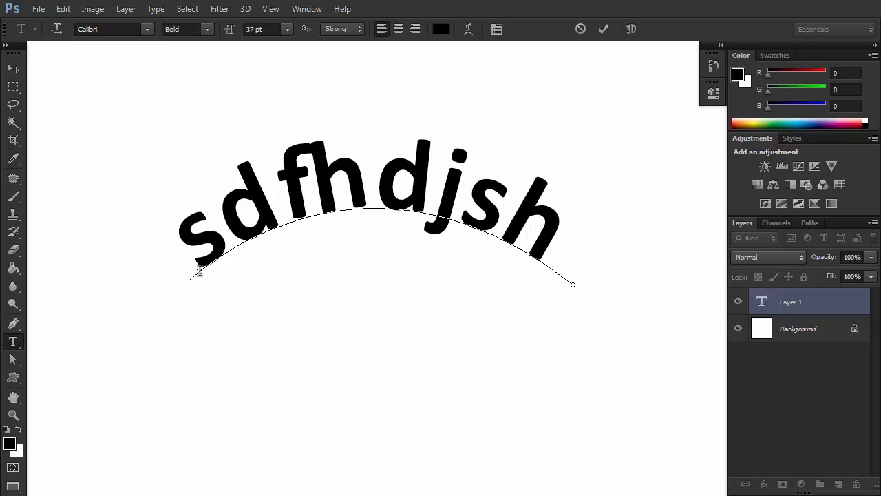
{"action": "left_click", "coordinate": [603, 29]}
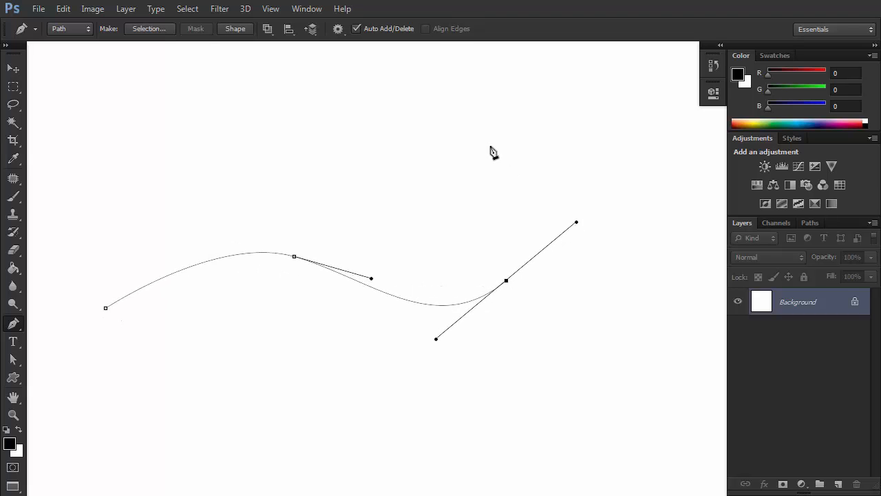
- Bend the wavy path upward and set 'jshjfdh fhdsf hdsfh' along it
{"action": "left_click_drag", "start_coordinate": [370, 278], "coordinate": [346, 159]}
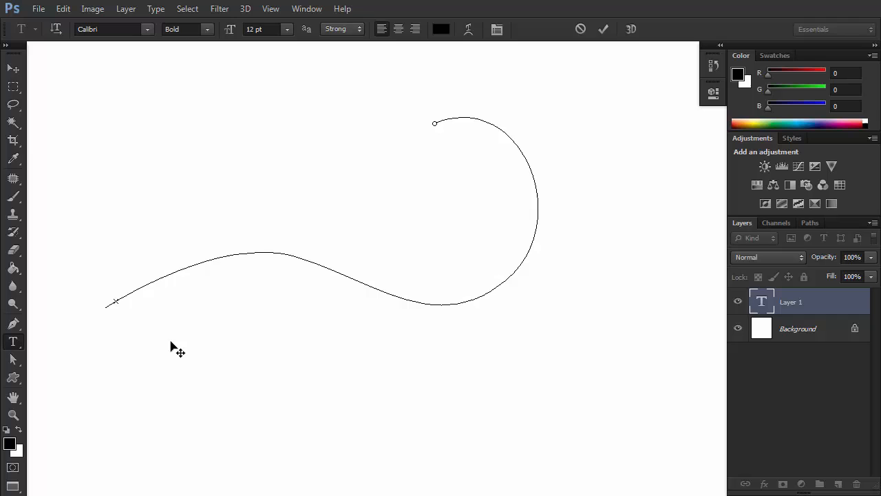
{"action": "type", "text": "jshjfdh fhdsf hdsfh"}
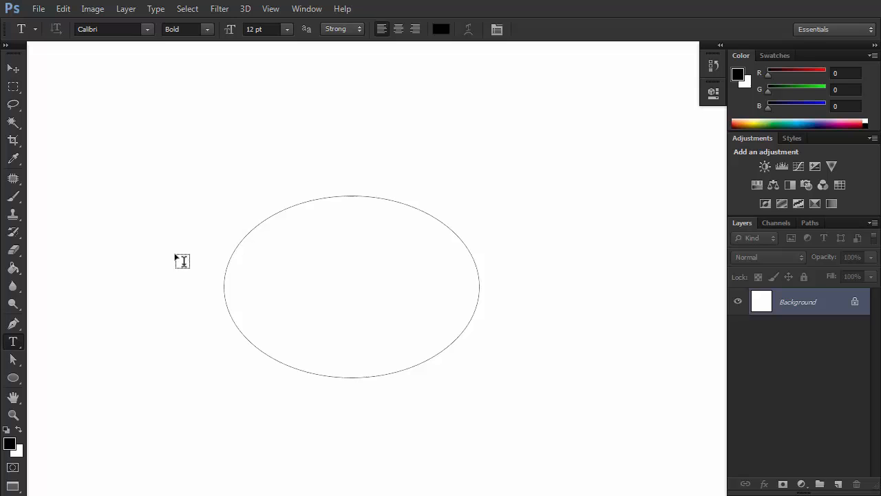
- Run 'sdfh sdhf jdhsf h jhk fdhsih fdjsh f' around the ellipse path and commit it
{"action": "type", "text": "sdfh sdhf jdhsf h jhk fdhsih fdjsh f"}
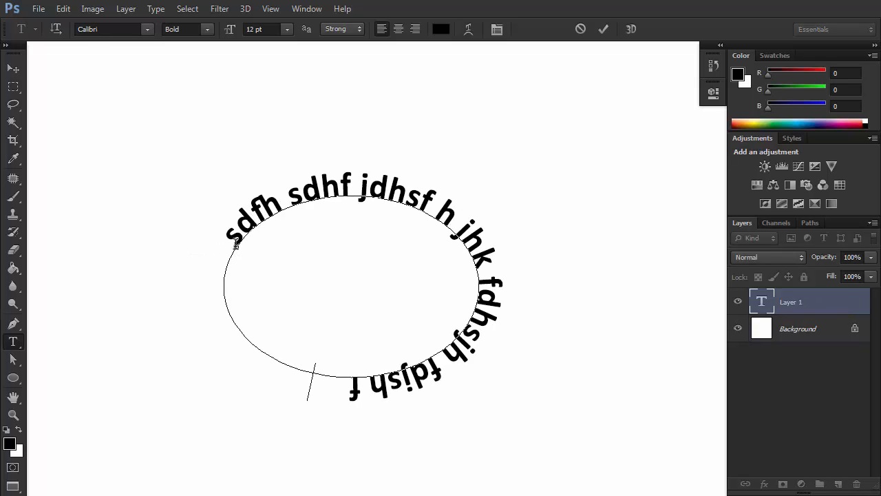
{"action": "left_click", "coordinate": [12, 377]}
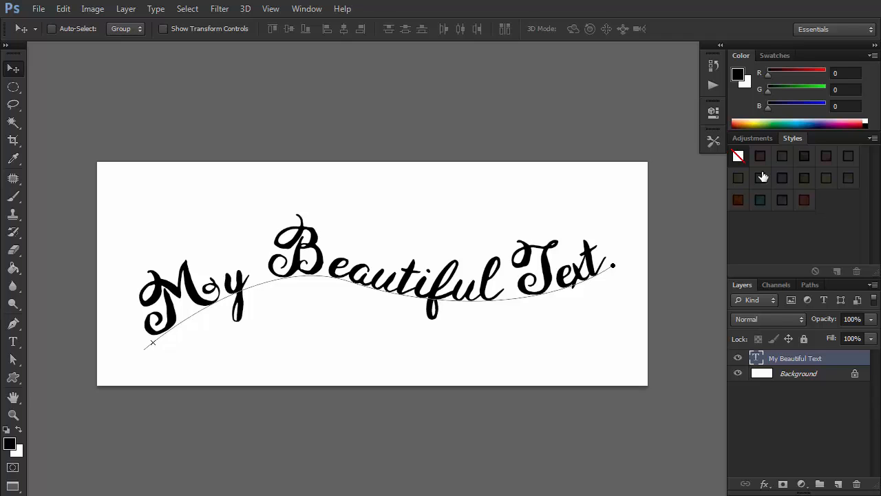
- Try teal, blue, pink-orange and orange watercolour styles on the text layer
{"action": "left_click", "coordinate": [804, 156]}
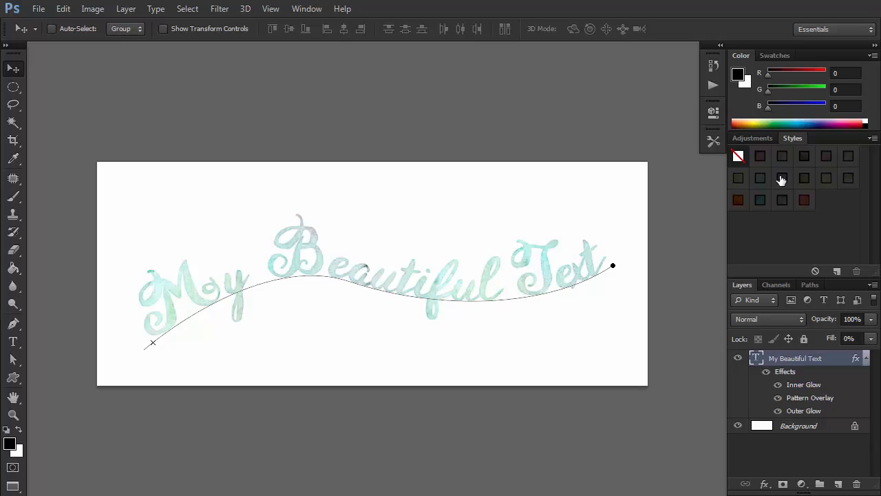
{"action": "left_click", "coordinate": [782, 177]}
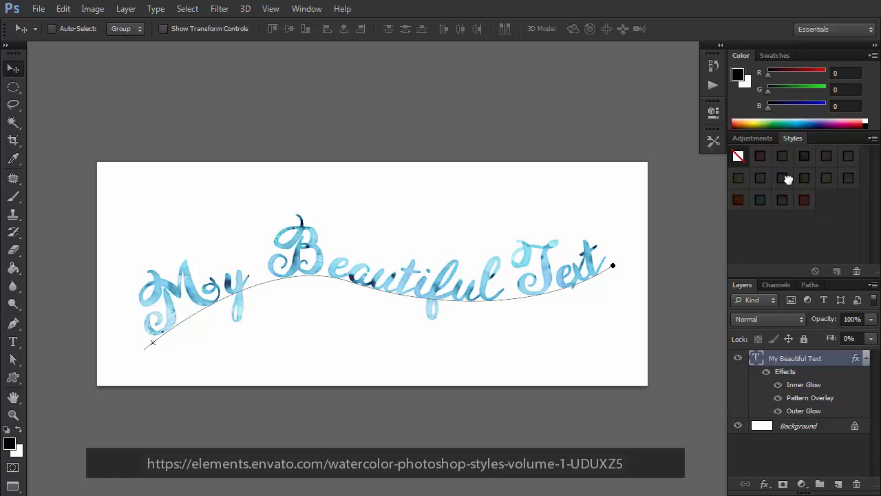
{"action": "left_click", "coordinate": [848, 177]}
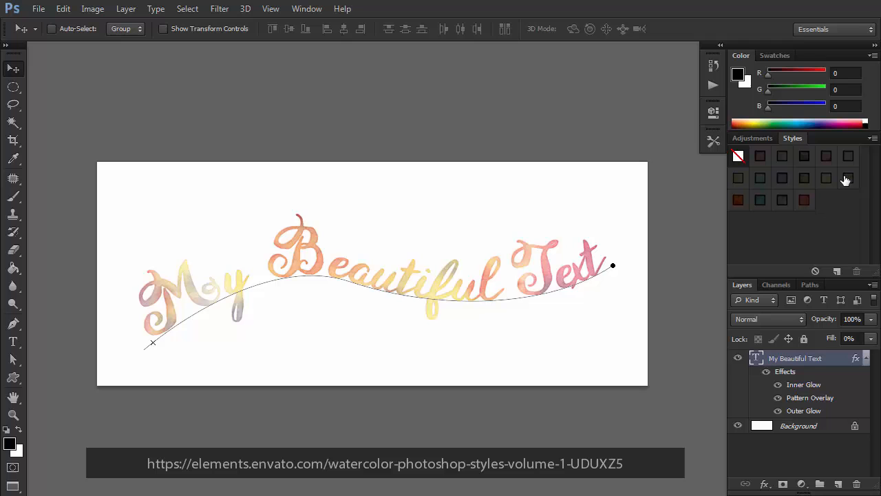
{"action": "left_click", "coordinate": [760, 201]}
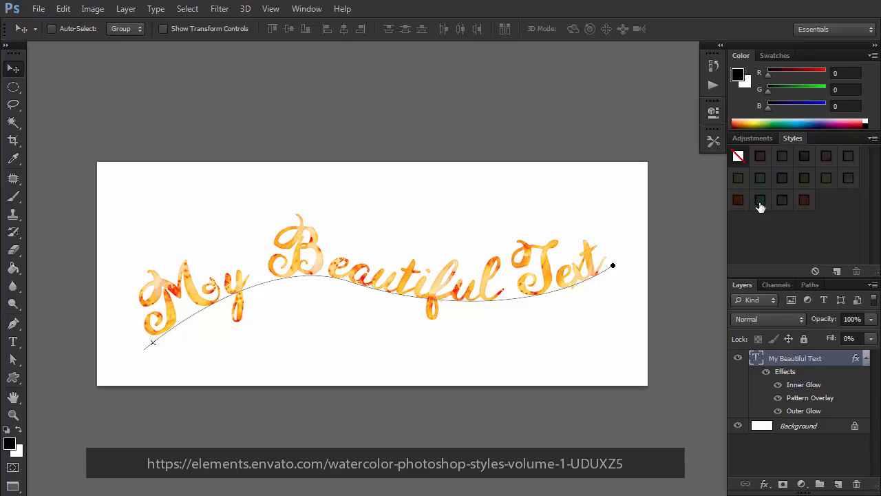
{"action": "left_click", "coordinate": [804, 199]}
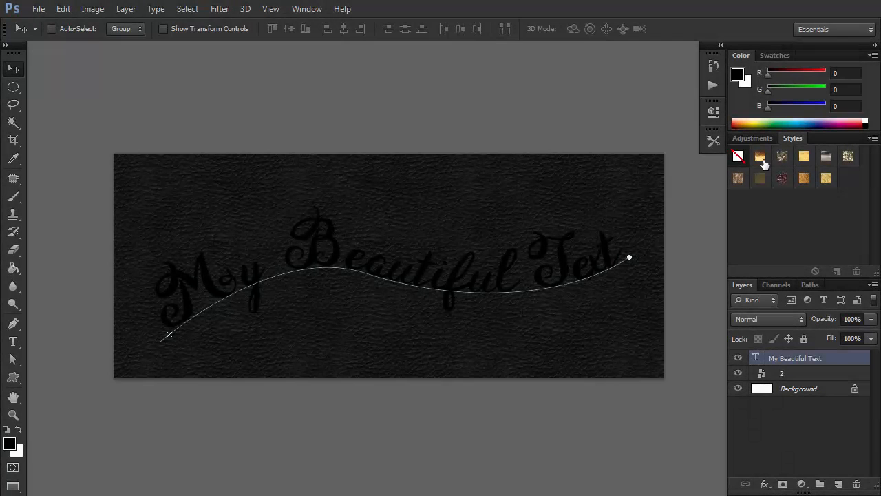
- Try glitter, shiny metallic, smooth matte and another gold style on the text
{"action": "left_click", "coordinate": [804, 157]}
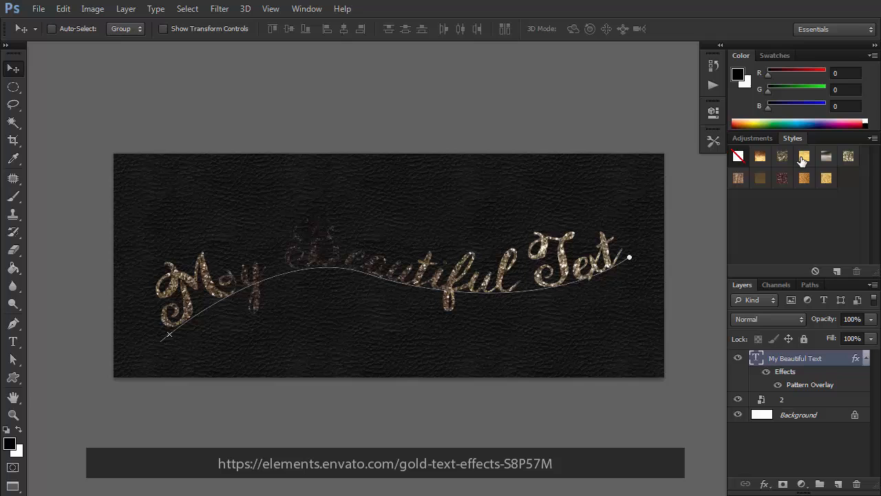
{"action": "left_click", "coordinate": [848, 157]}
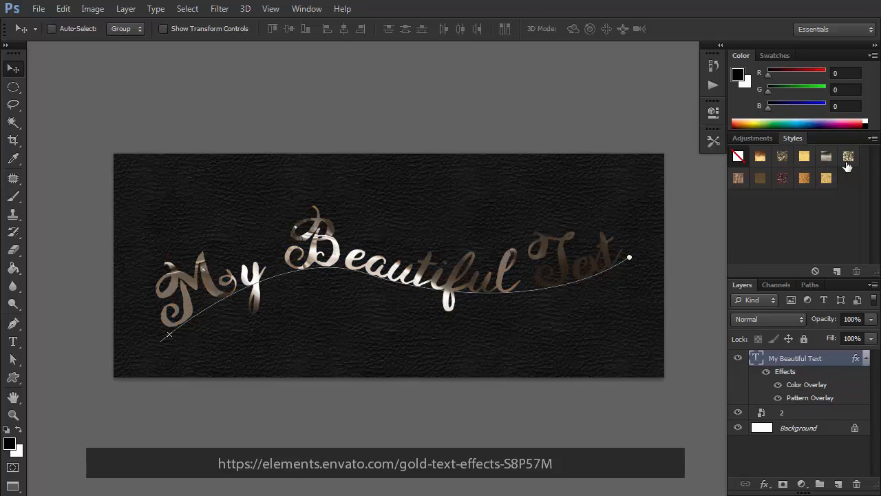
{"action": "left_click", "coordinate": [782, 178]}
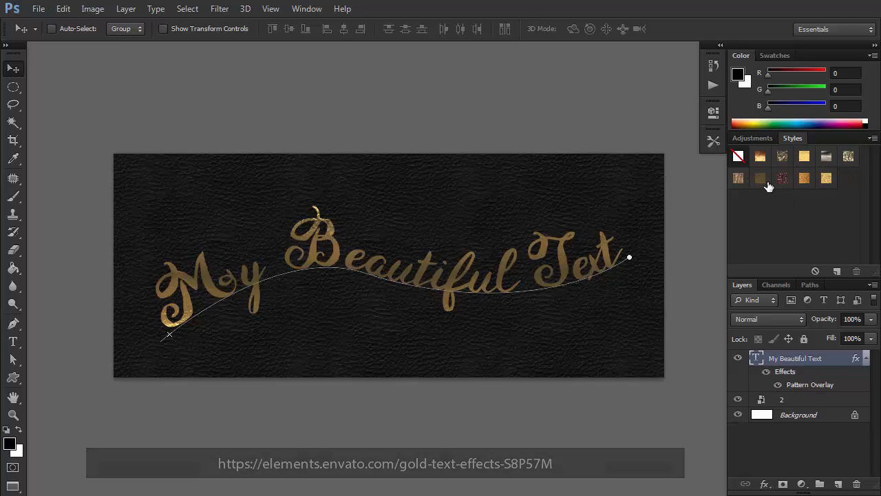
{"action": "left_click", "coordinate": [826, 178]}
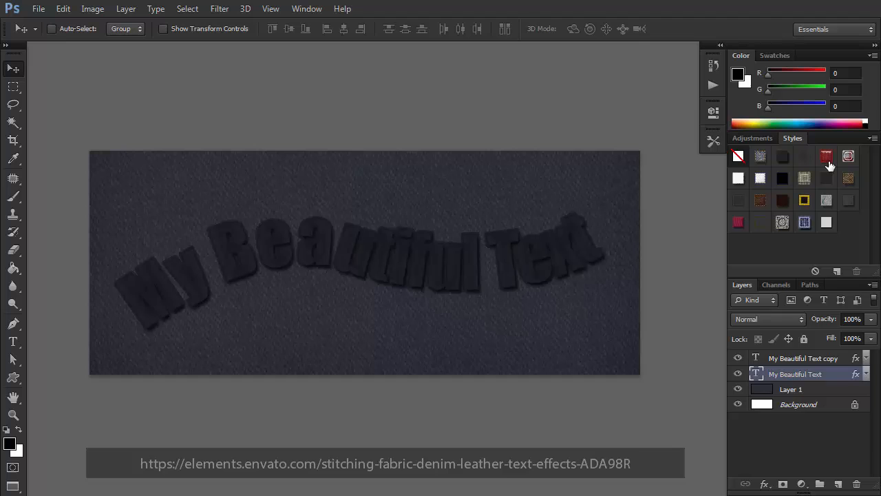
- Give the text copy plaid stitching, then tan stitched denim, then another fabric style
{"action": "left_click", "coordinate": [760, 178]}
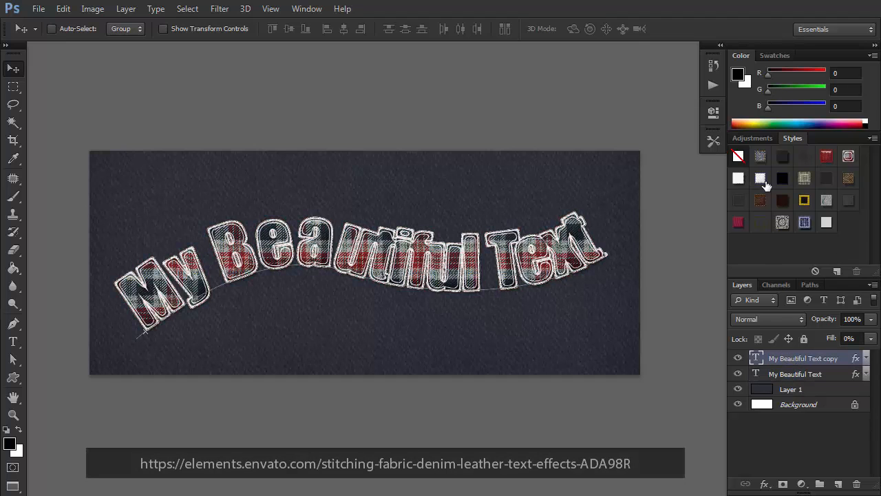
{"action": "left_click", "coordinate": [804, 179]}
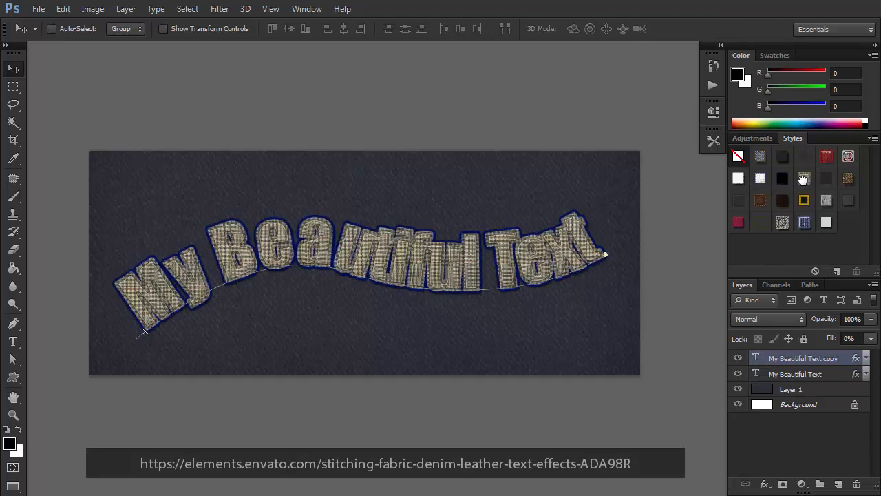
{"action": "left_click", "coordinate": [795, 374]}
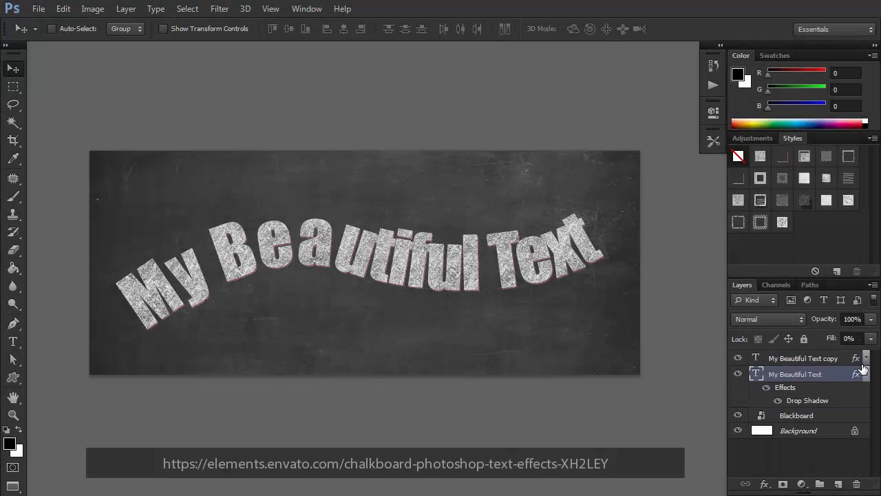
- Hide the lower chalk text layer and fill the text copy with a chalkboard style
{"action": "left_click", "coordinate": [738, 387]}
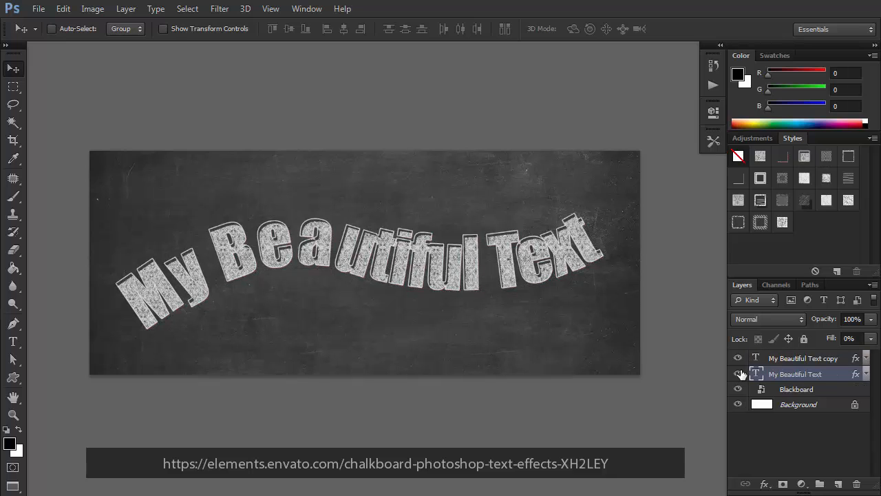
{"action": "left_click", "coordinate": [738, 374]}
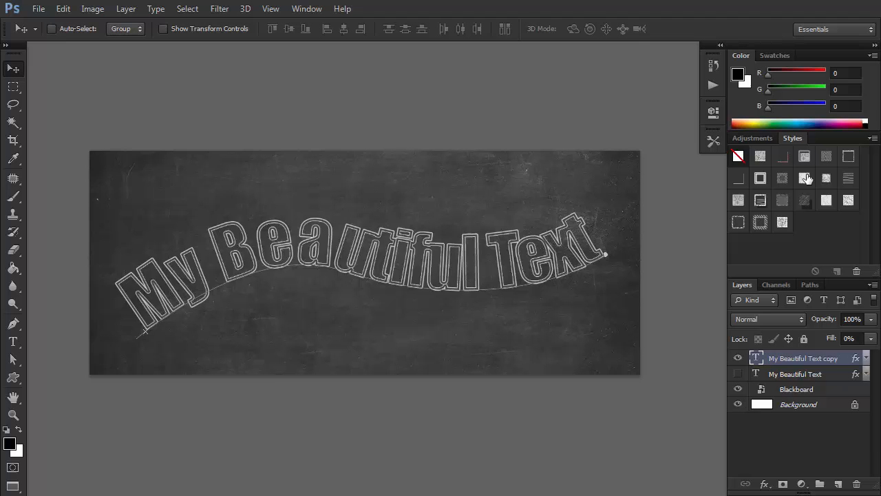
{"action": "left_click", "coordinate": [738, 201]}
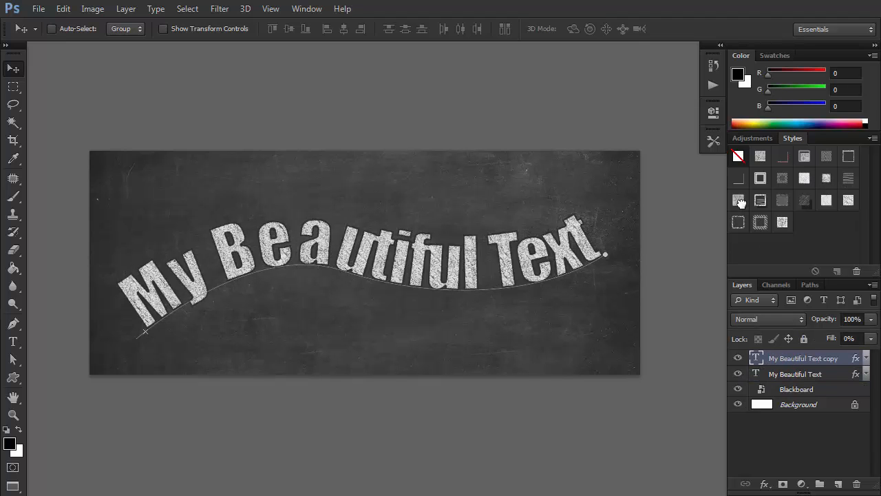